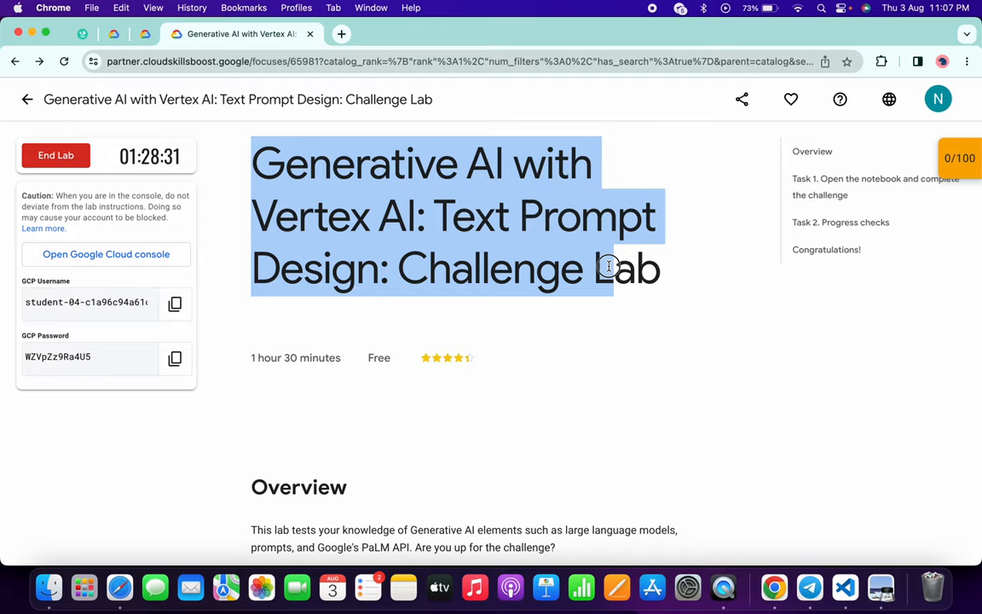
From the lab's Cloud Console, search 've' to reach Vertex AI and its Workbench page.
{"action": "left_click", "coordinate": [106, 254]}
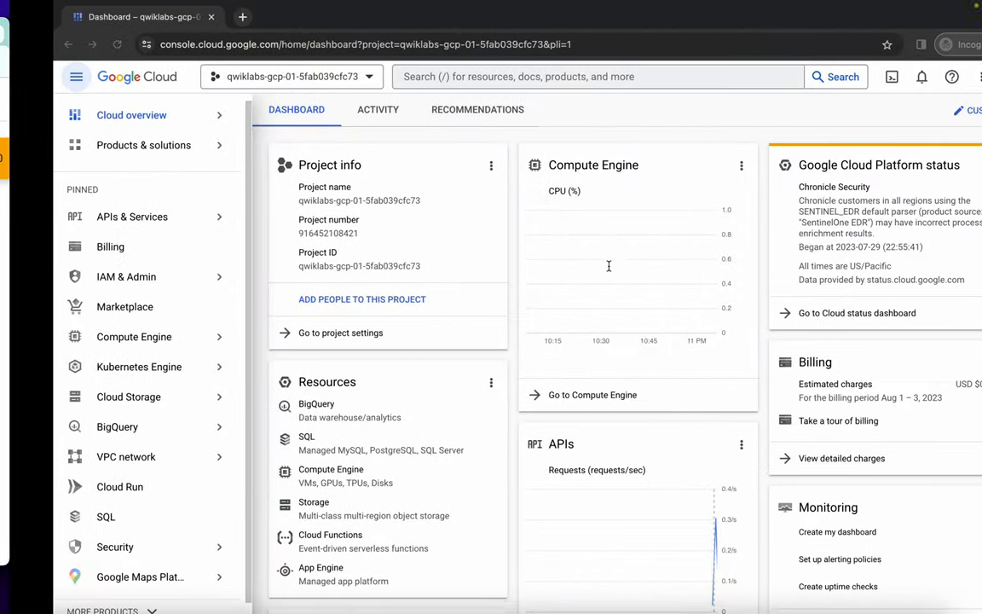
{"action": "type", "text": "ver"}
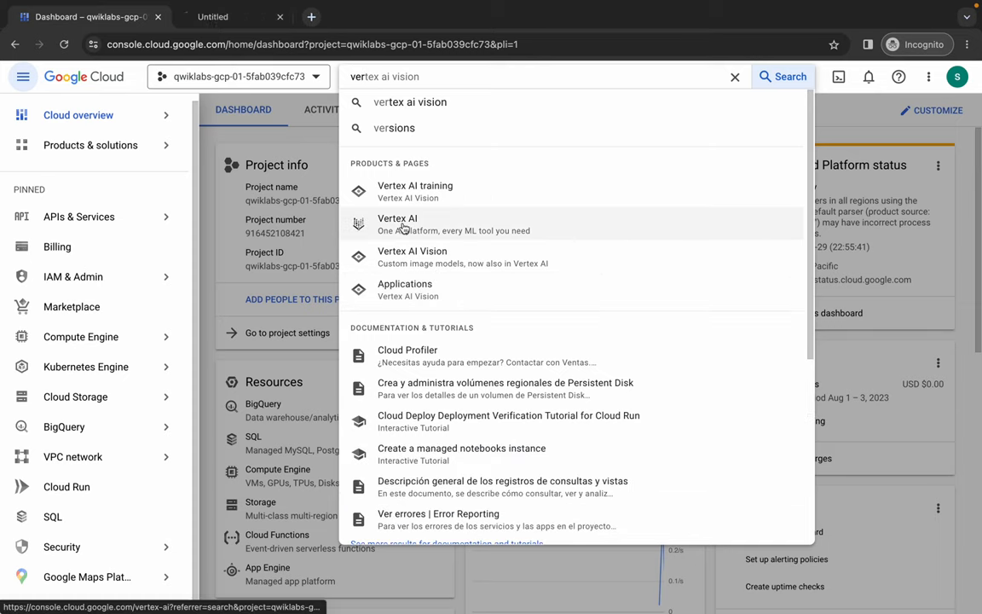
{"action": "left_click", "coordinate": [396, 224]}
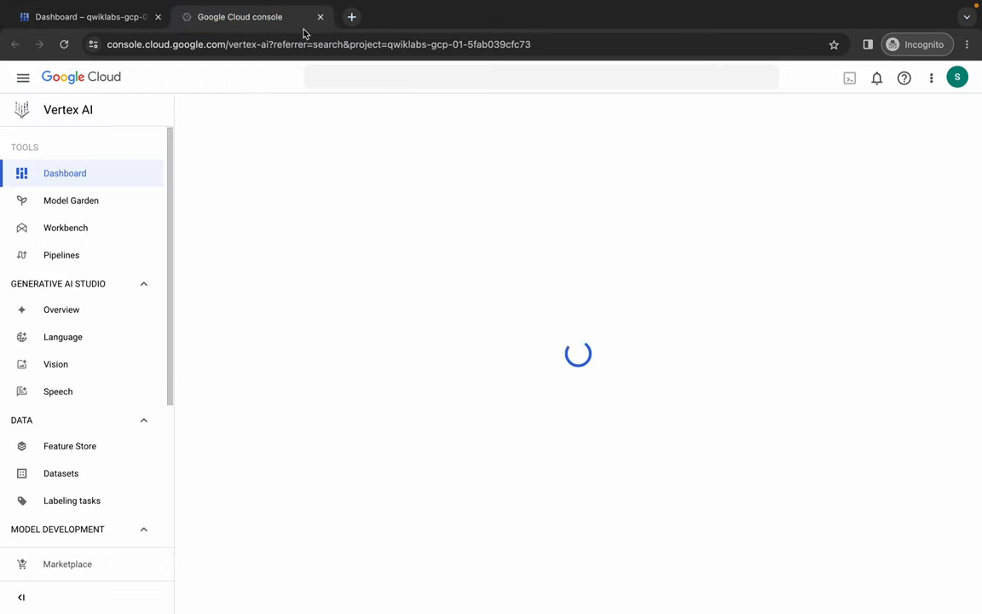
{"action": "left_click", "coordinate": [65, 229]}
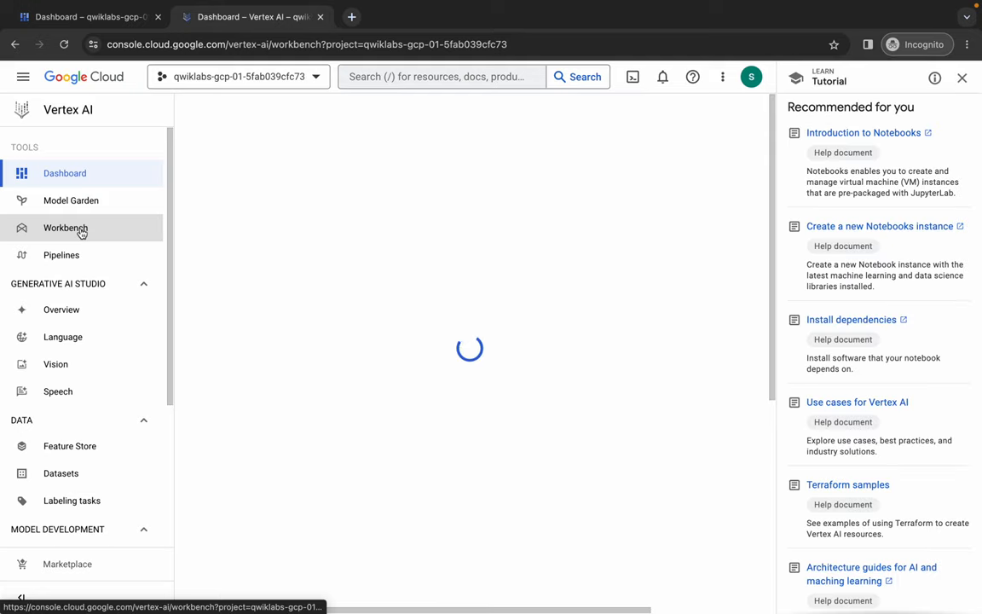
Close the tutorials panel and show the User-managed notebooks list in Workbench.
{"action": "left_click", "coordinate": [65, 229]}
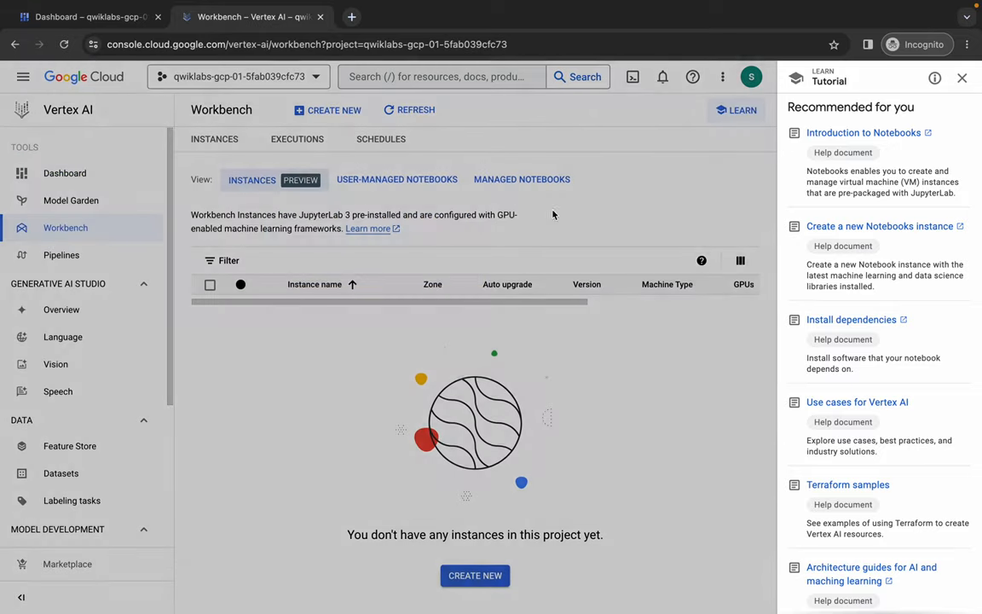
{"action": "left_click", "coordinate": [962, 79]}
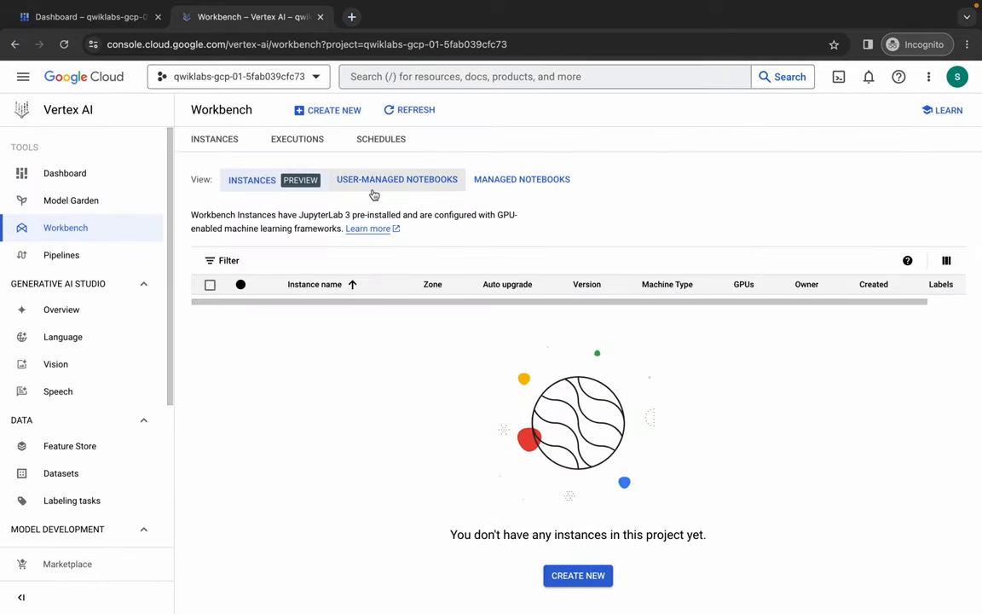
{"action": "left_click", "coordinate": [396, 179]}
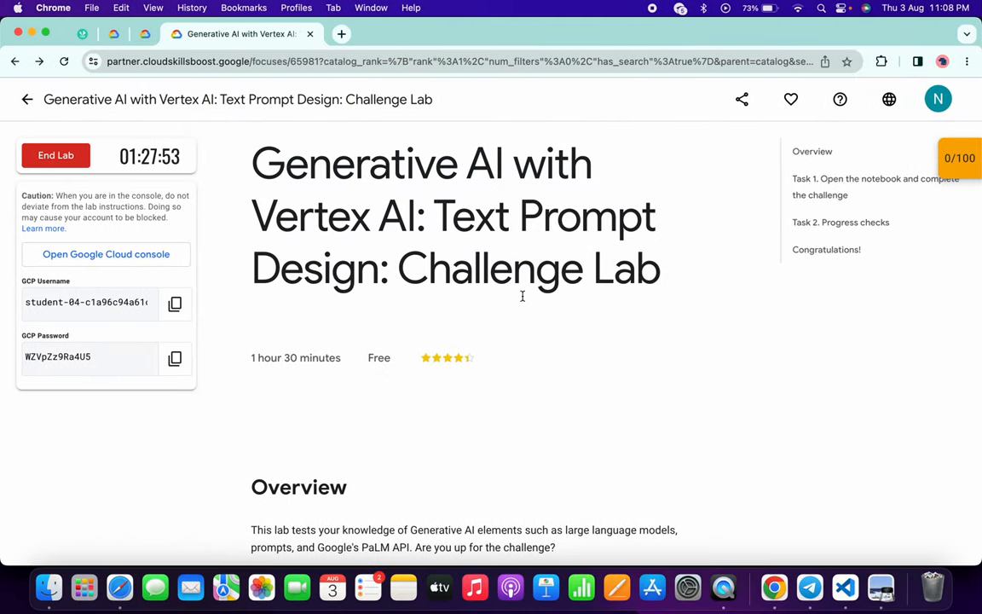
Launch JupyterLab for the notebook instance in a new tab.
{"action": "left_click", "coordinate": [808, 586]}
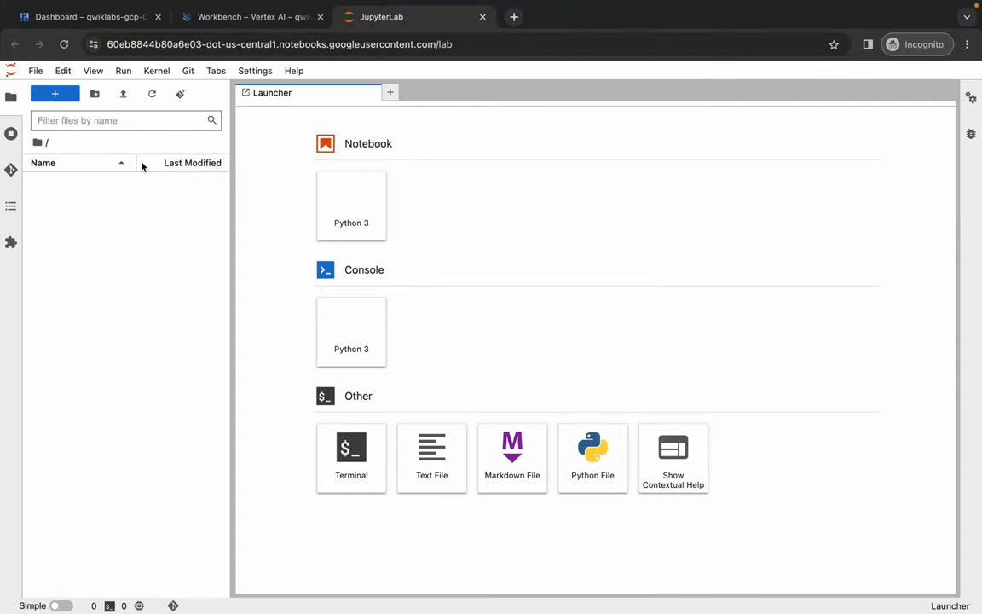
Upload palm_challenge_lab.ipynb from Downloads and open it in the notebook editor.
{"action": "left_click", "coordinate": [123, 93]}
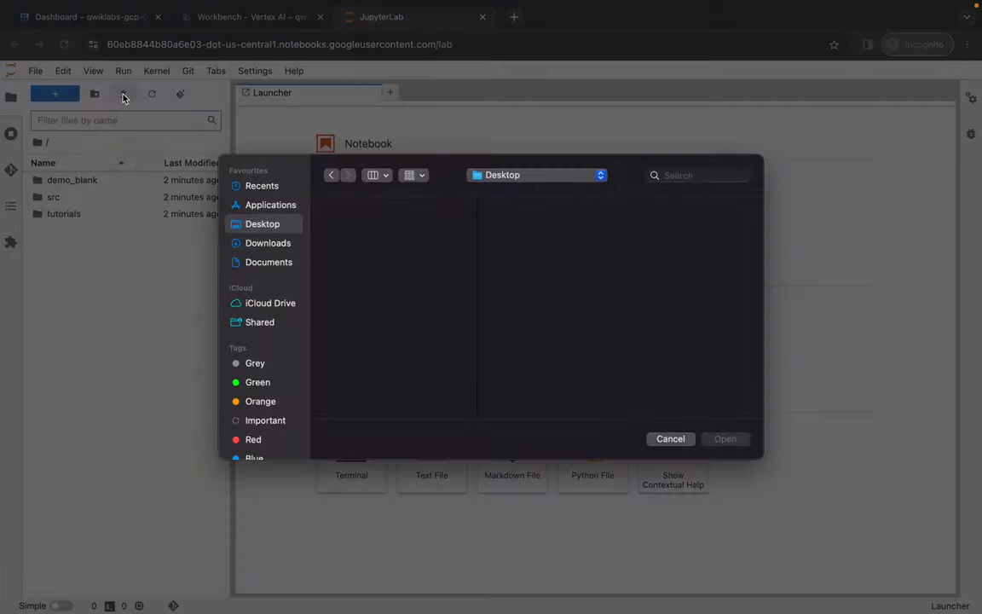
{"action": "left_click", "coordinate": [268, 242]}
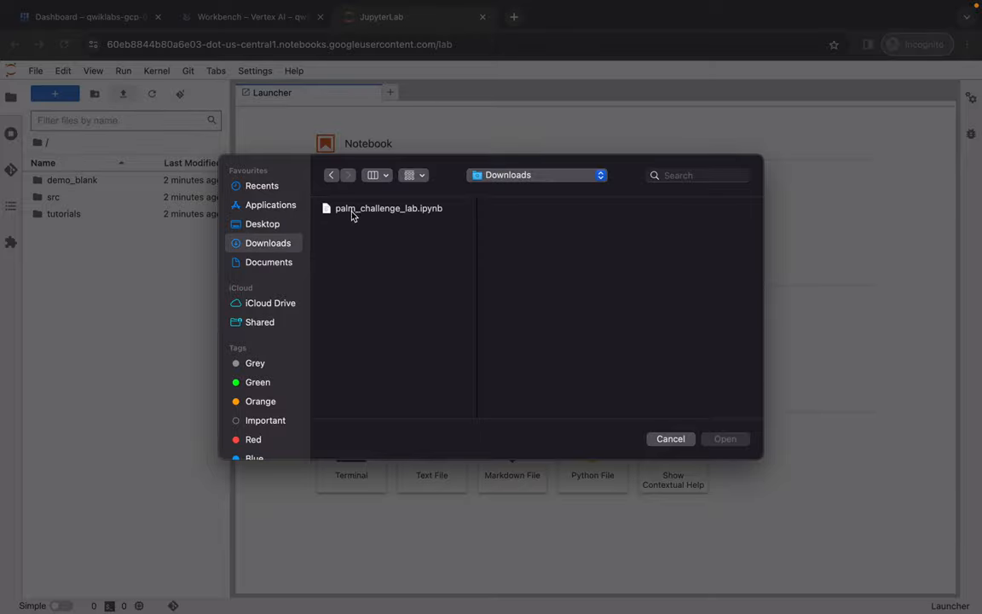
{"action": "left_click", "coordinate": [389, 208]}
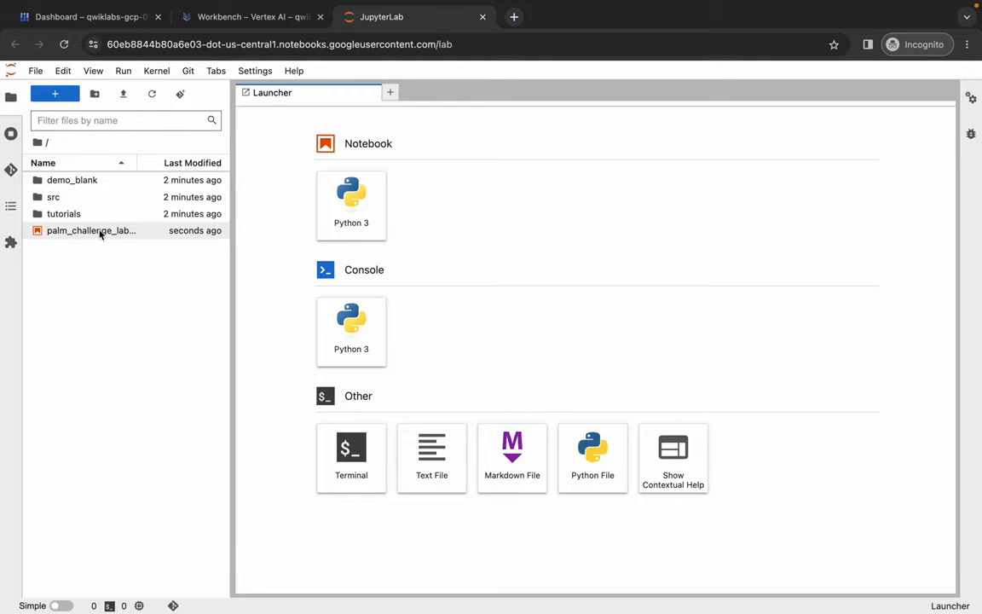
{"action": "double_click", "coordinate": [90, 230]}
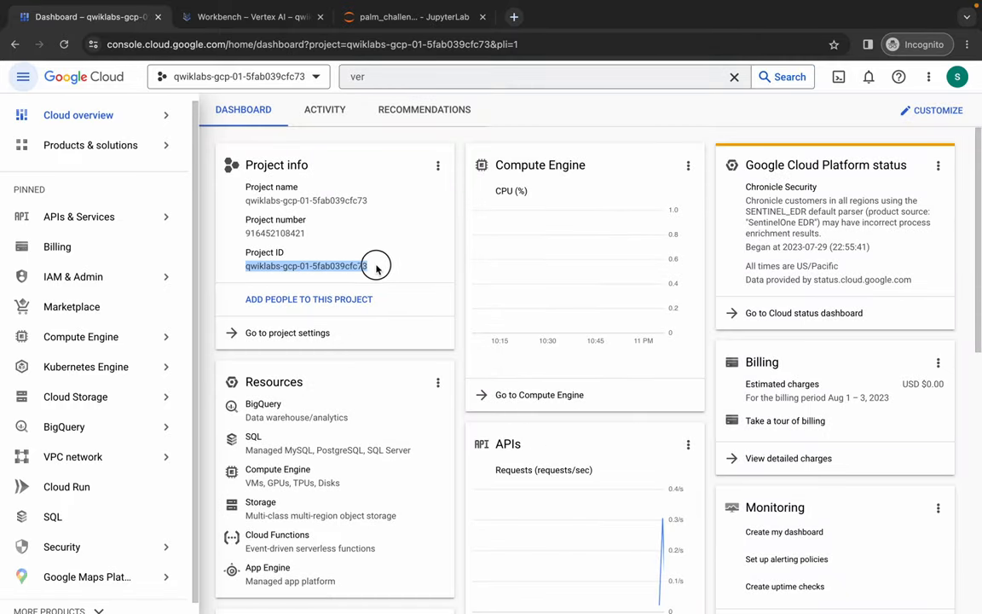
Paste the lab project ID into the PROJECT_ID line of the authentication cell.
{"action": "left_click", "coordinate": [410, 17]}
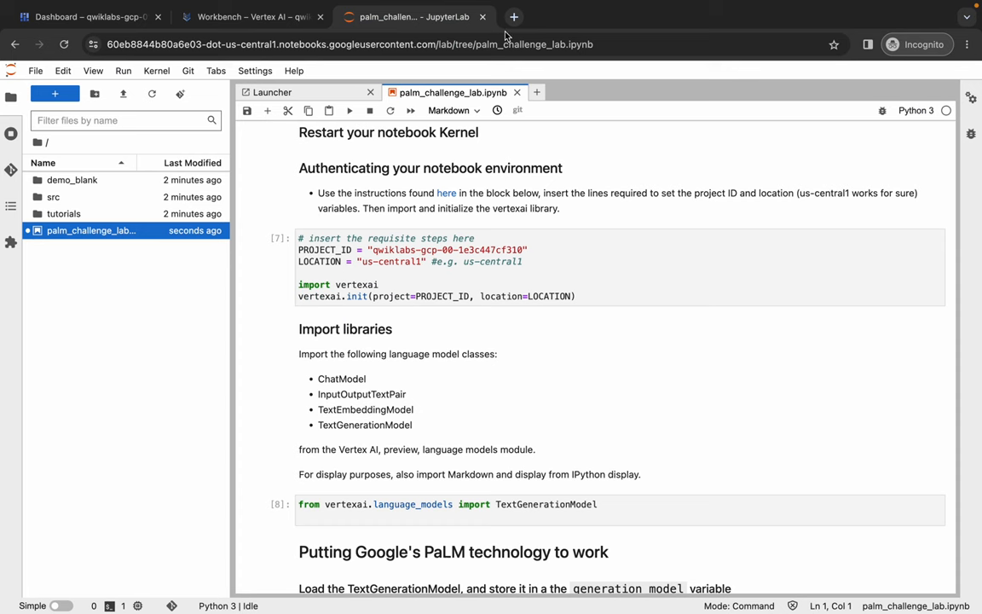
{"action": "left_click", "coordinate": [468, 249]}
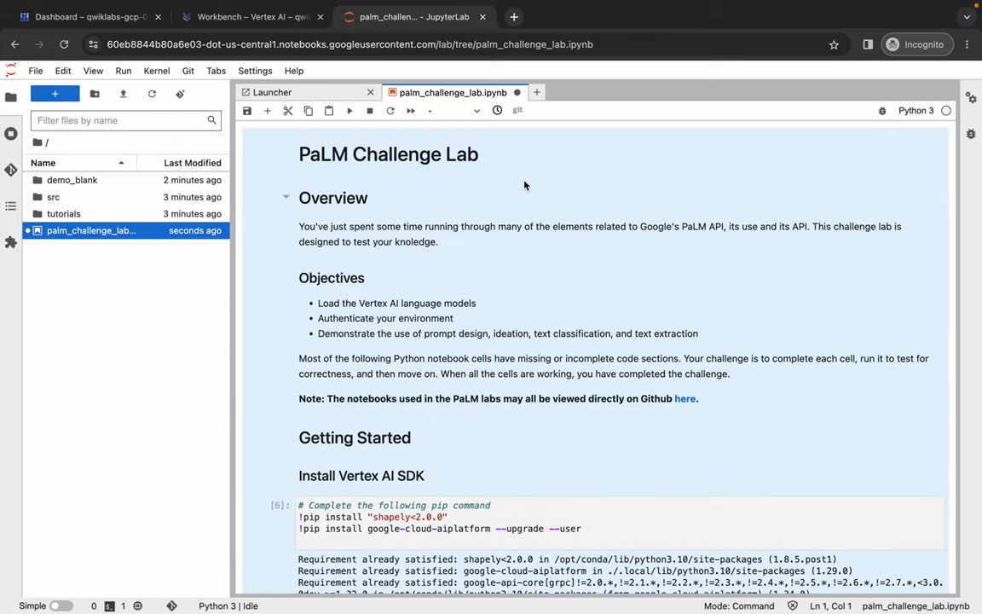
Run all cells of the PaLM challenge notebook via Run All Cells.
{"action": "left_click", "coordinate": [123, 70]}
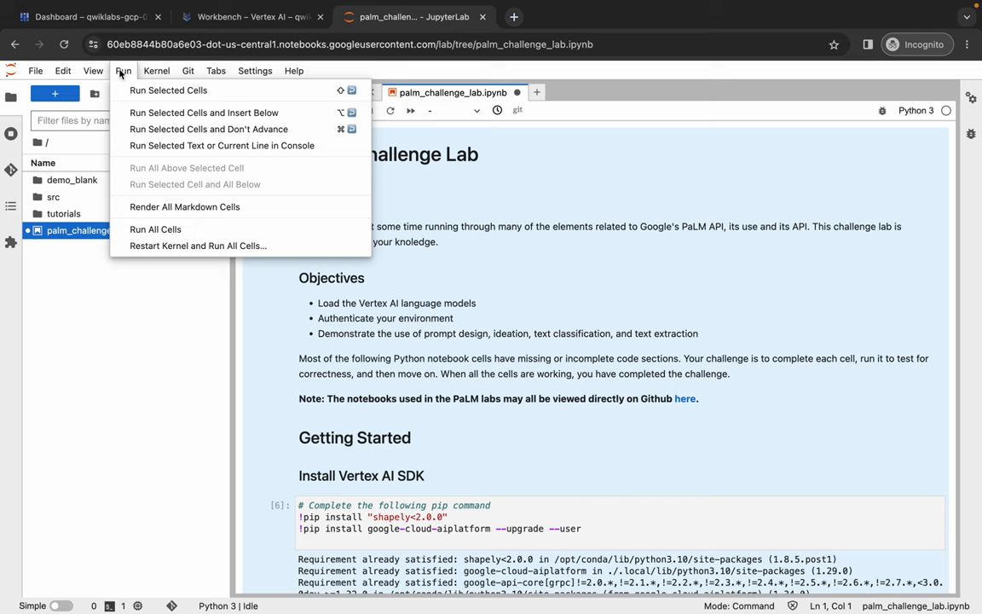
{"action": "left_click", "coordinate": [155, 228]}
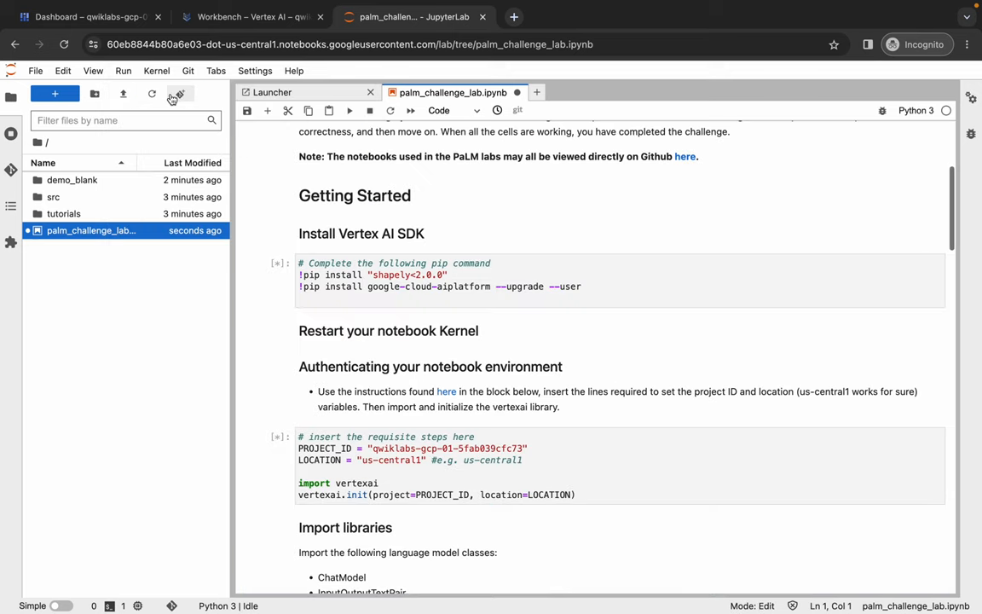
{"action": "left_click", "coordinate": [944, 109]}
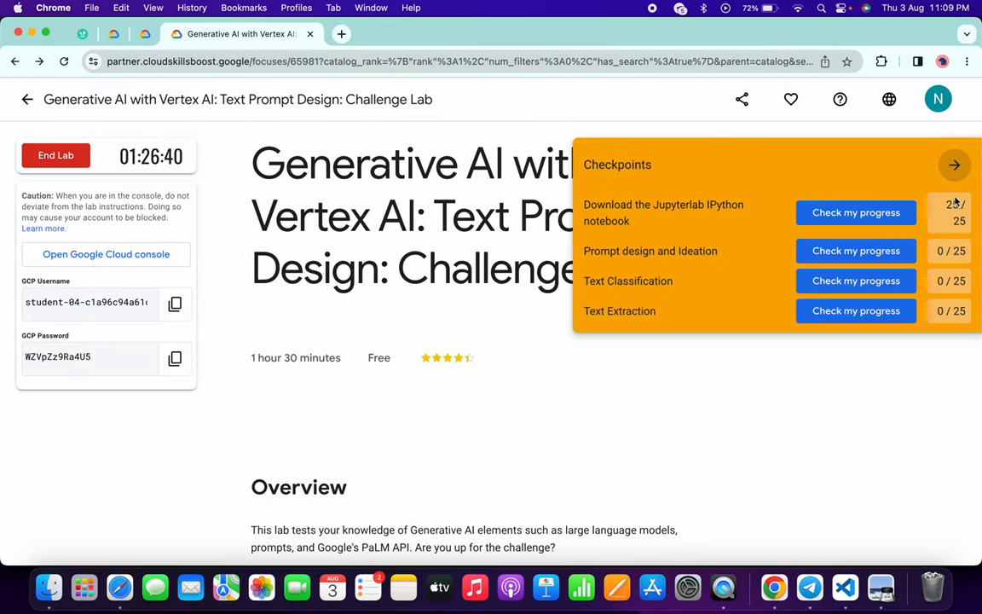
Check progress on the Prompt Design objective, confirm 100/100, and reach Congratulations.
{"action": "left_click", "coordinate": [856, 251]}
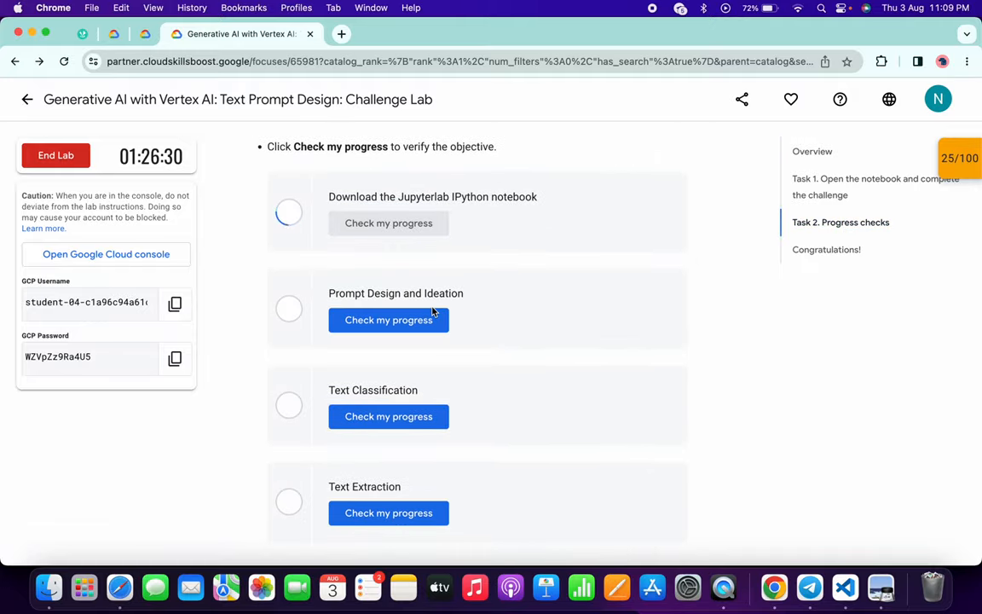
{"action": "left_click", "coordinate": [389, 320]}
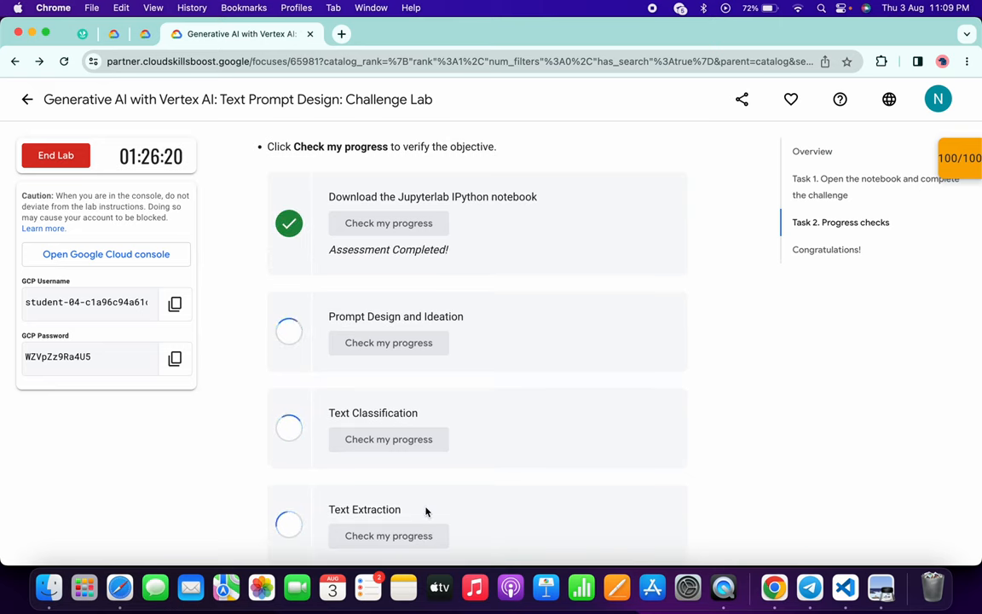
{"action": "scroll", "scroll_direction": "down", "scroll_amount": 3}
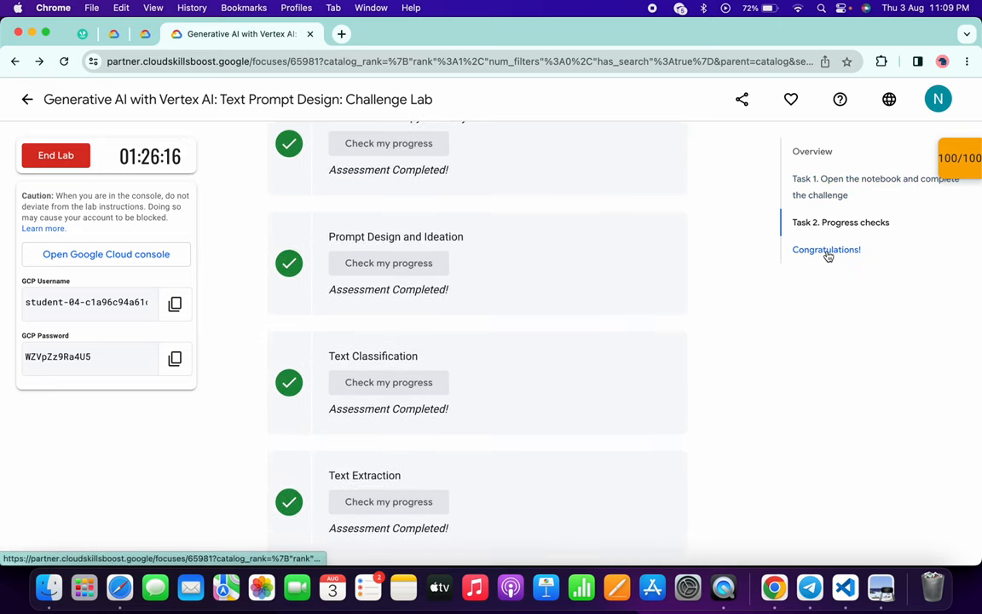
{"action": "left_click", "coordinate": [825, 249]}
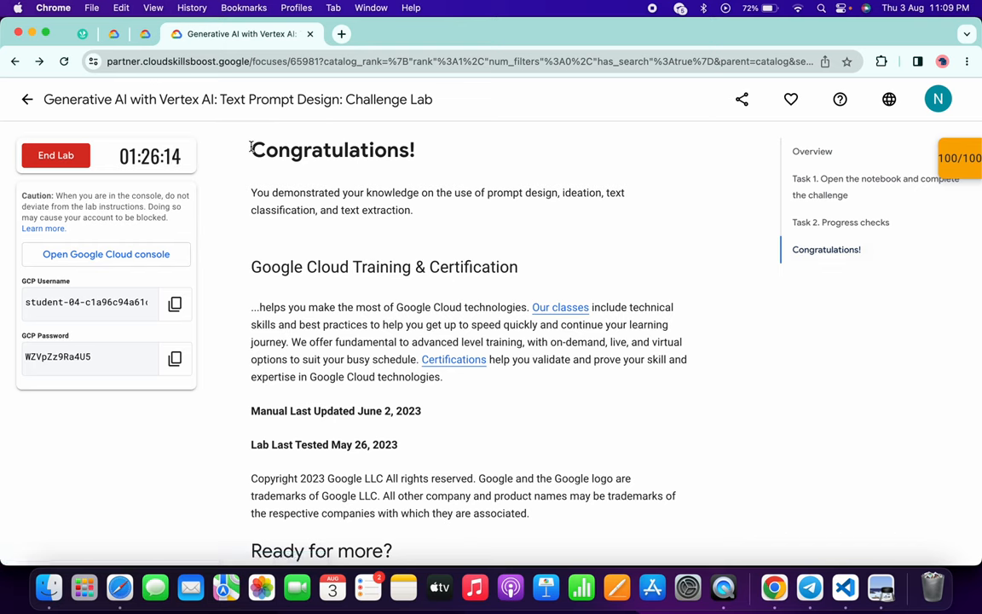